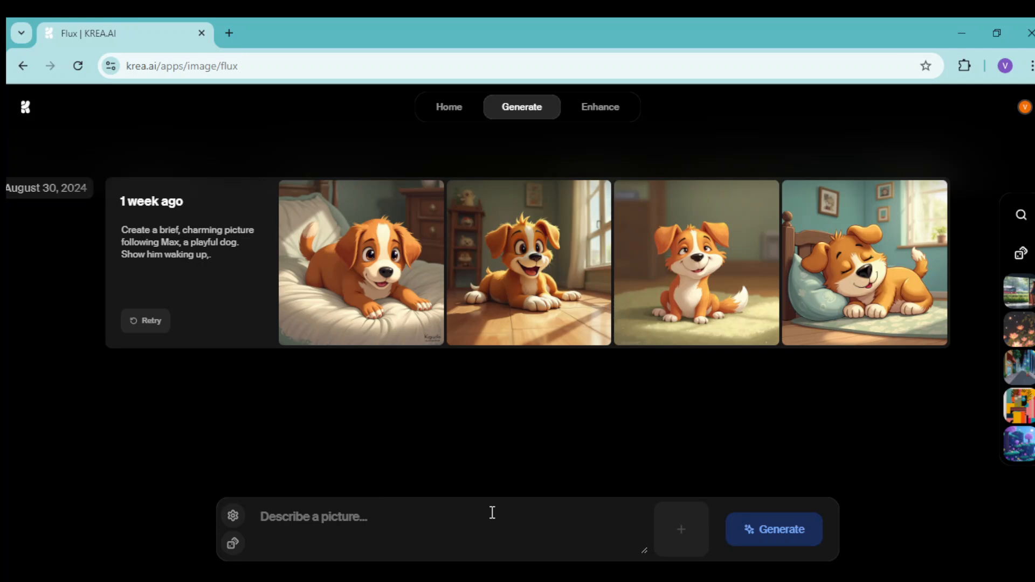
mouse_move(99, 153)
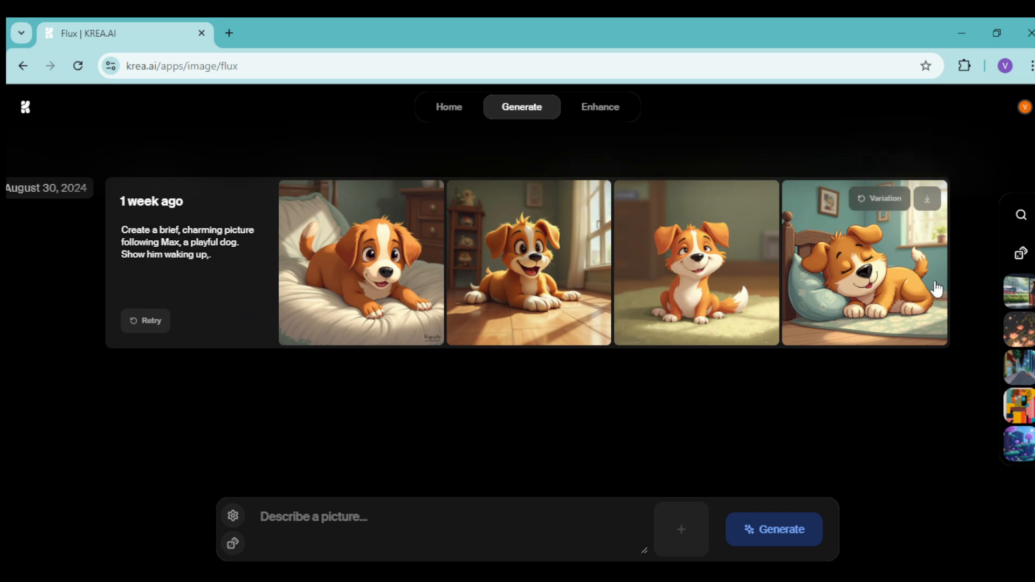
mouse_move(746, 277)
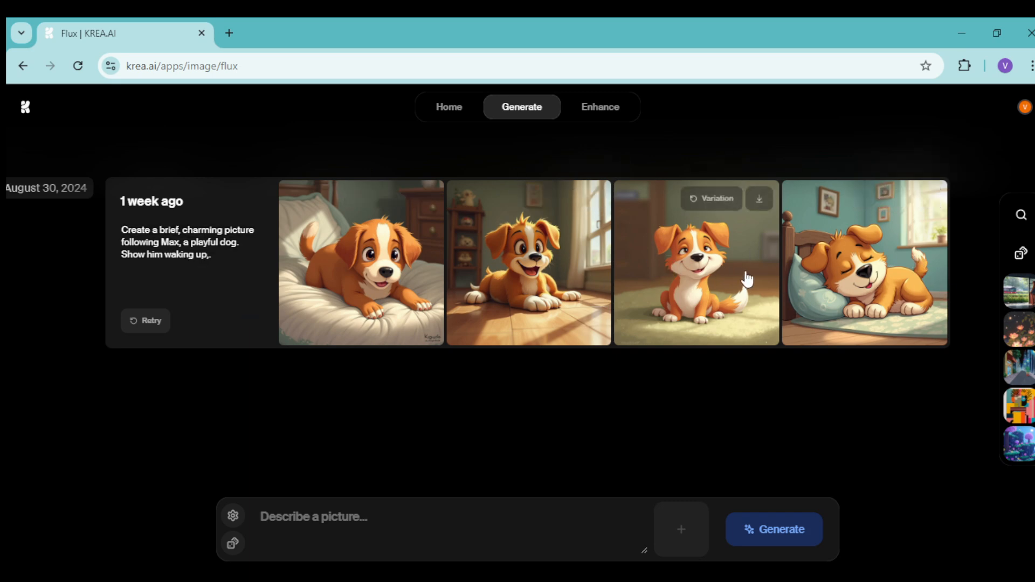
mouse_move(415, 407)
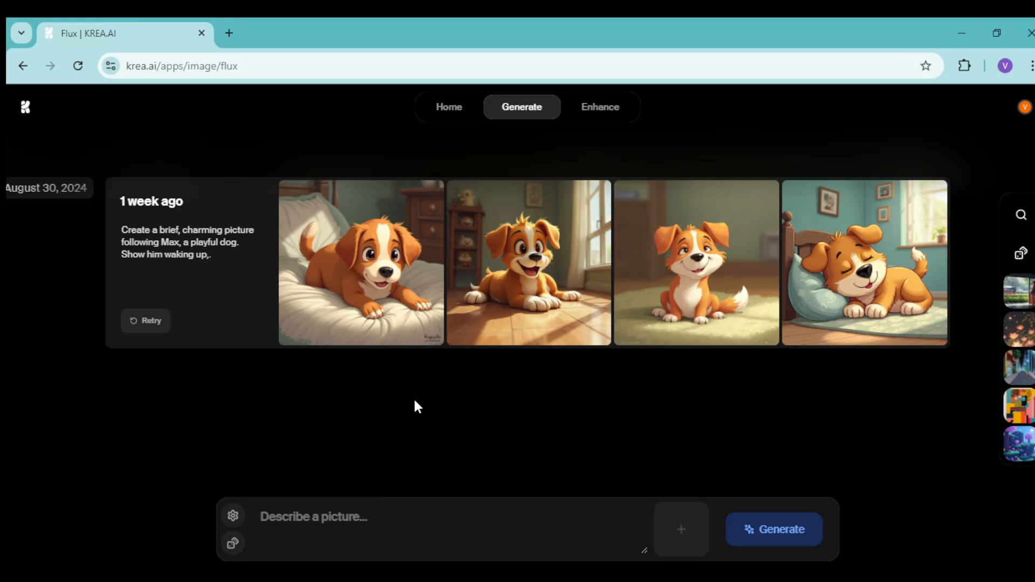
mouse_move(247, 234)
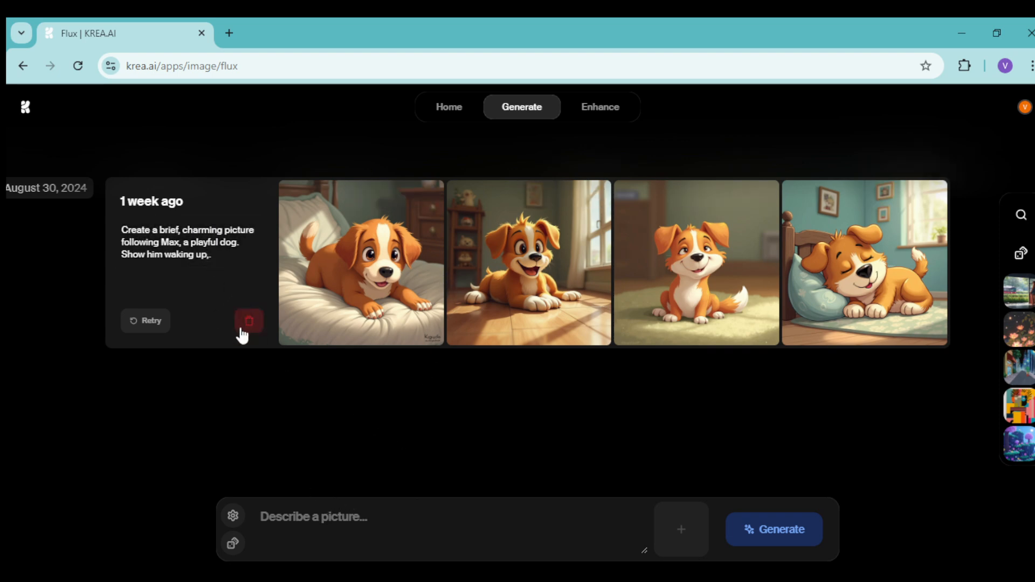
mouse_move(249, 326)
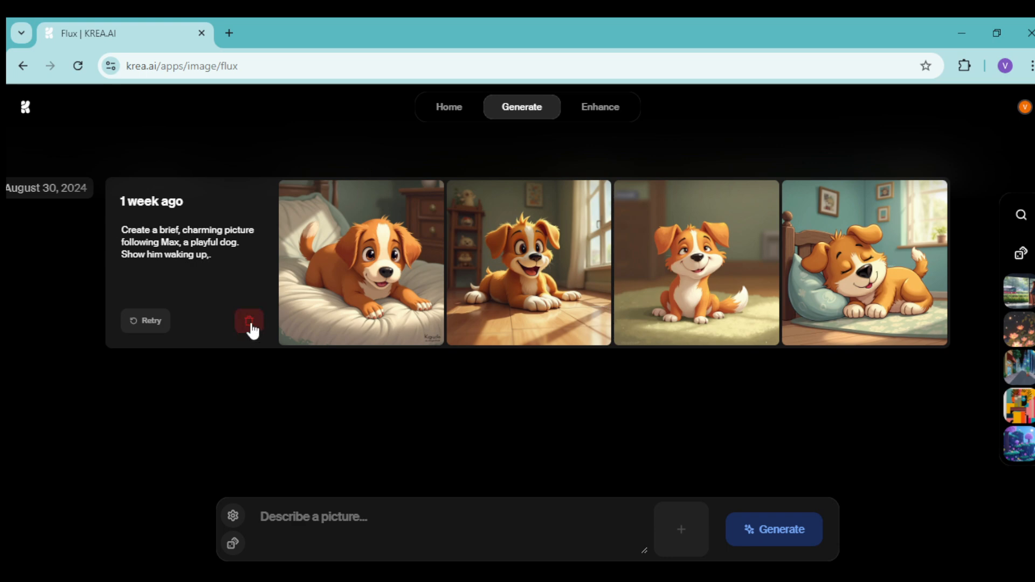
- Delete the Max puppy image batch using the trash icon on its card
left_click(249, 321)
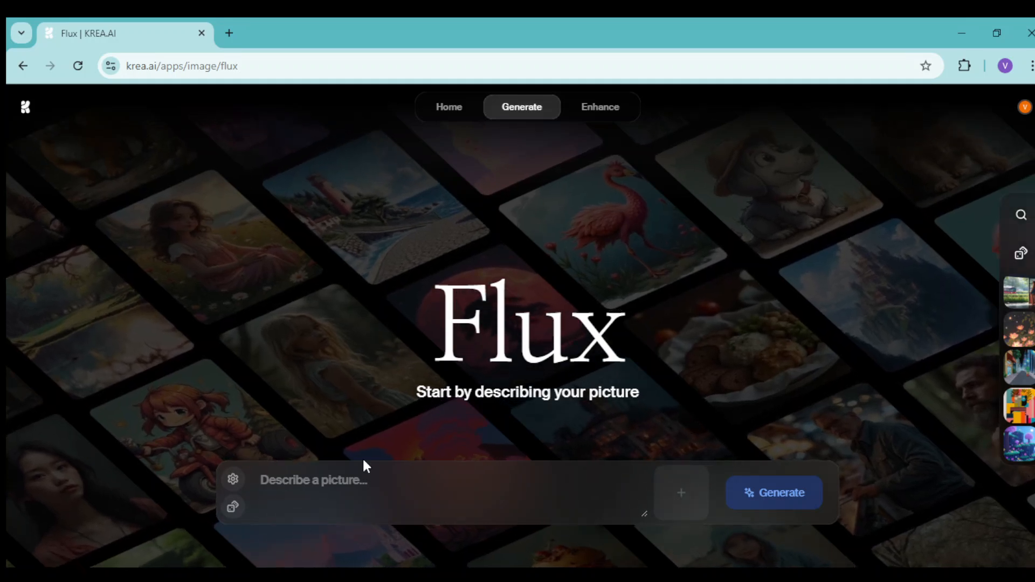
- Generate images of a cozy cabin among tall pine trees, with chimney smoke and a gentle stream
left_click(313, 479)
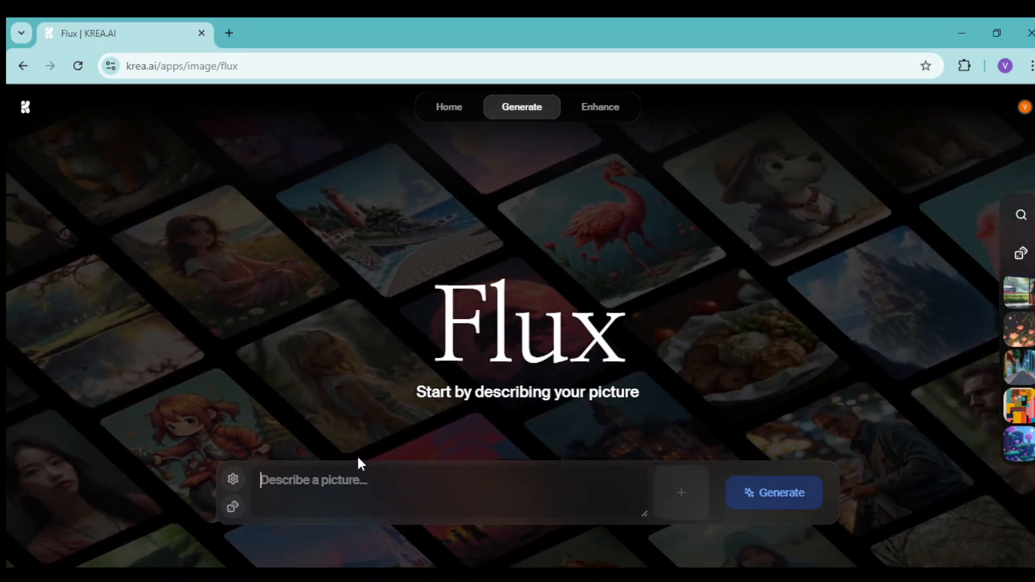
type("tall pine trees. The cabin has a smoke coming from the chimney, and a gentle stream flows nearby. Soft sunlight filters through the trees, creating a warm, inviting atmosphere")
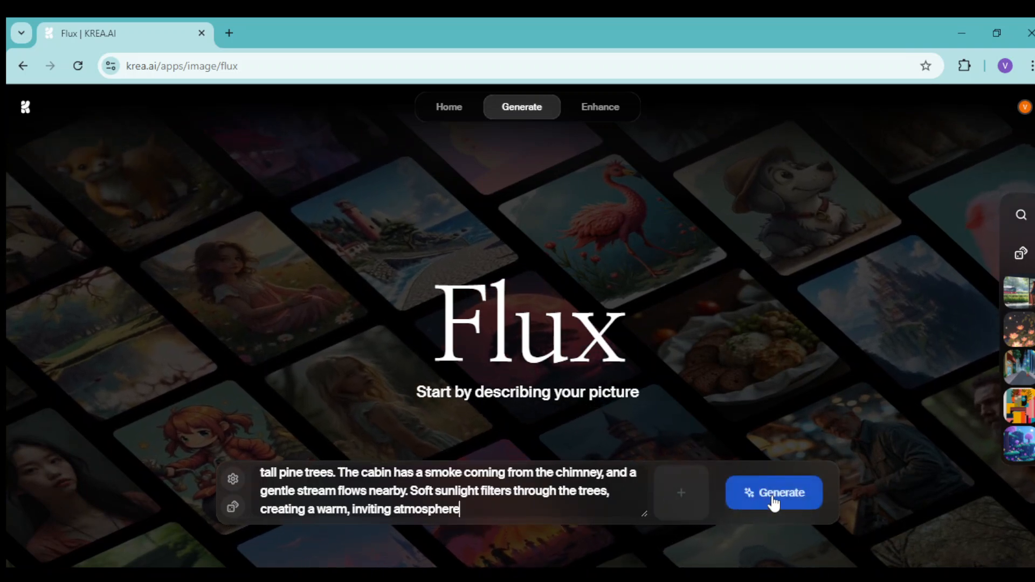
left_click(773, 492)
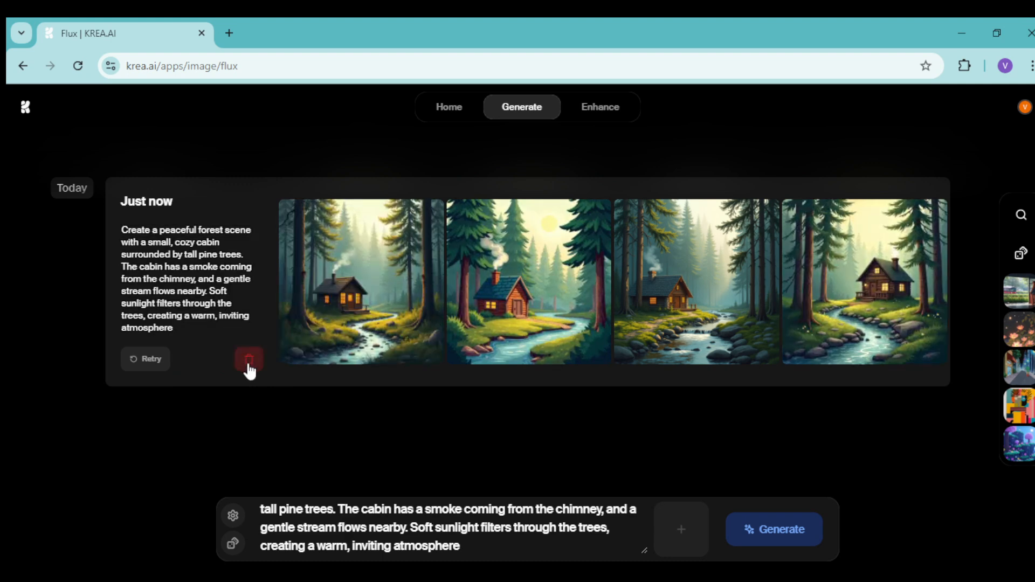
- Delete the forest cabin image batch using the trash icon on its card
left_click(249, 361)
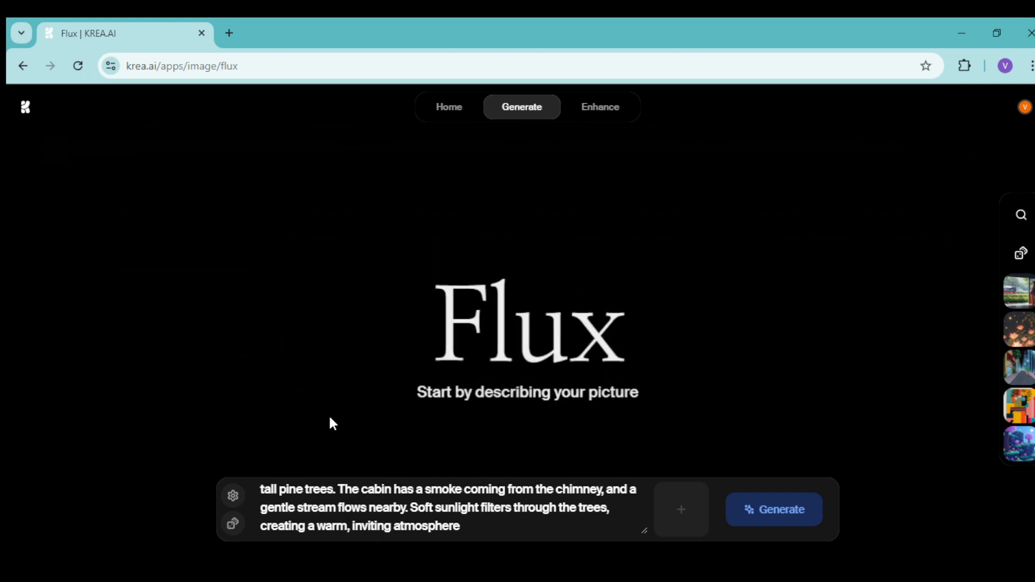